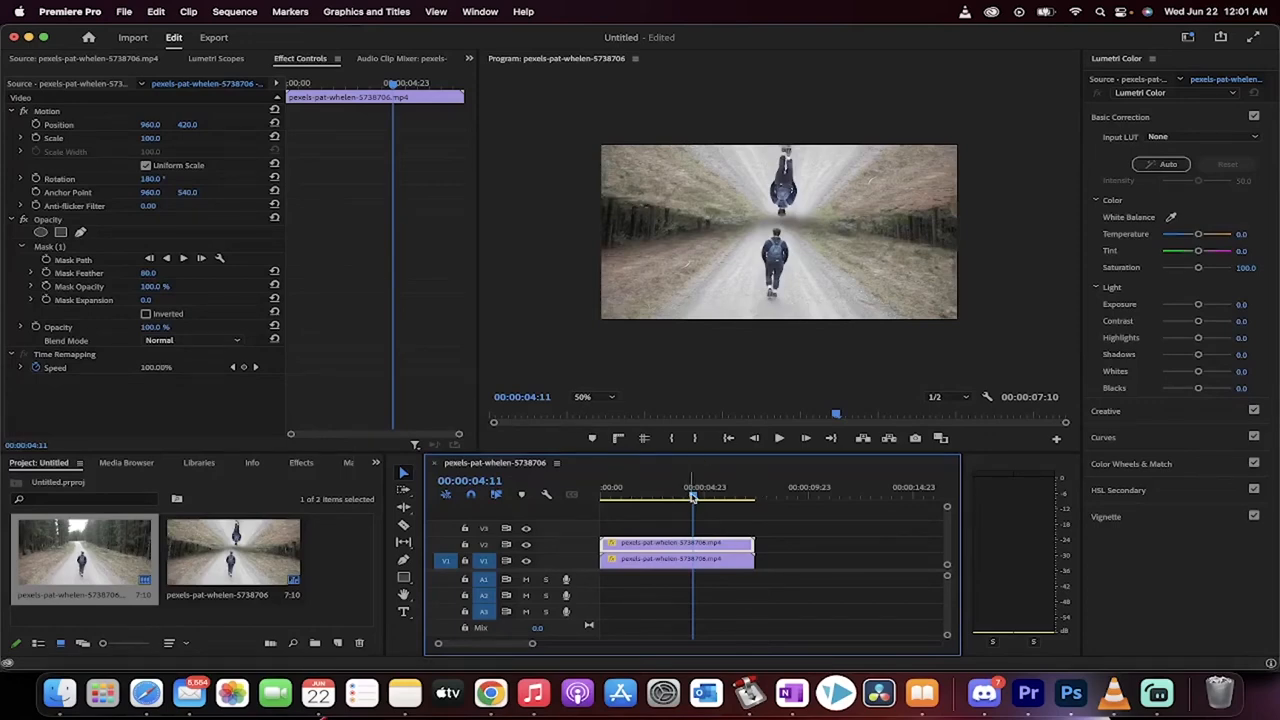
- Remove the upper rotated copy so only the upright walking clip remains on V1
{"action": "left_click", "coordinate": [600, 488]}
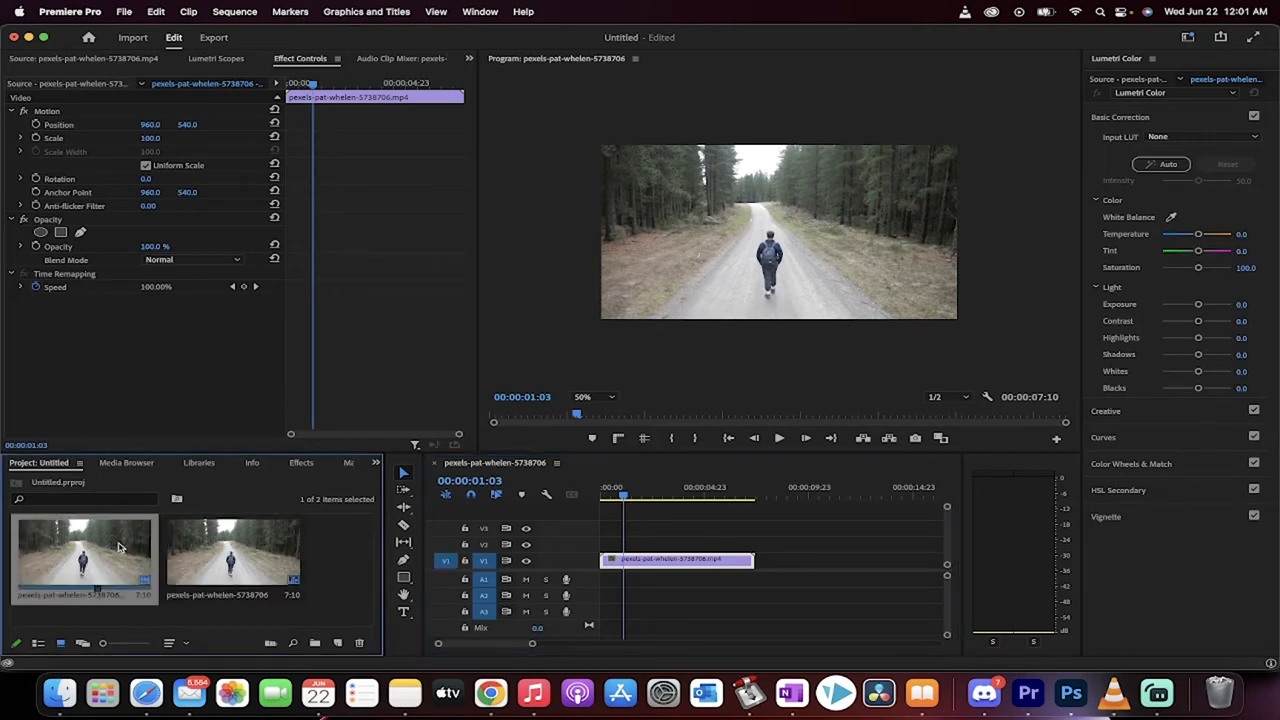
{"action": "mouse_move", "coordinate": [128, 544]}
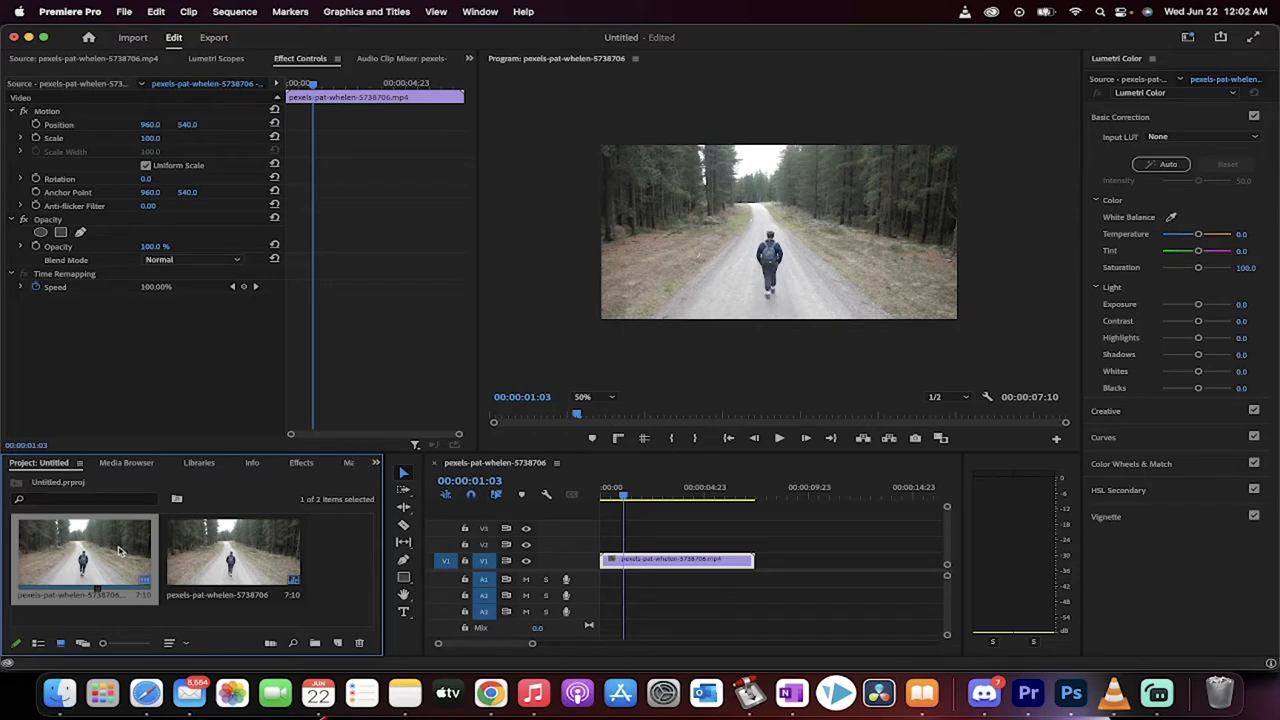
{"action": "mouse_move", "coordinate": [100, 554]}
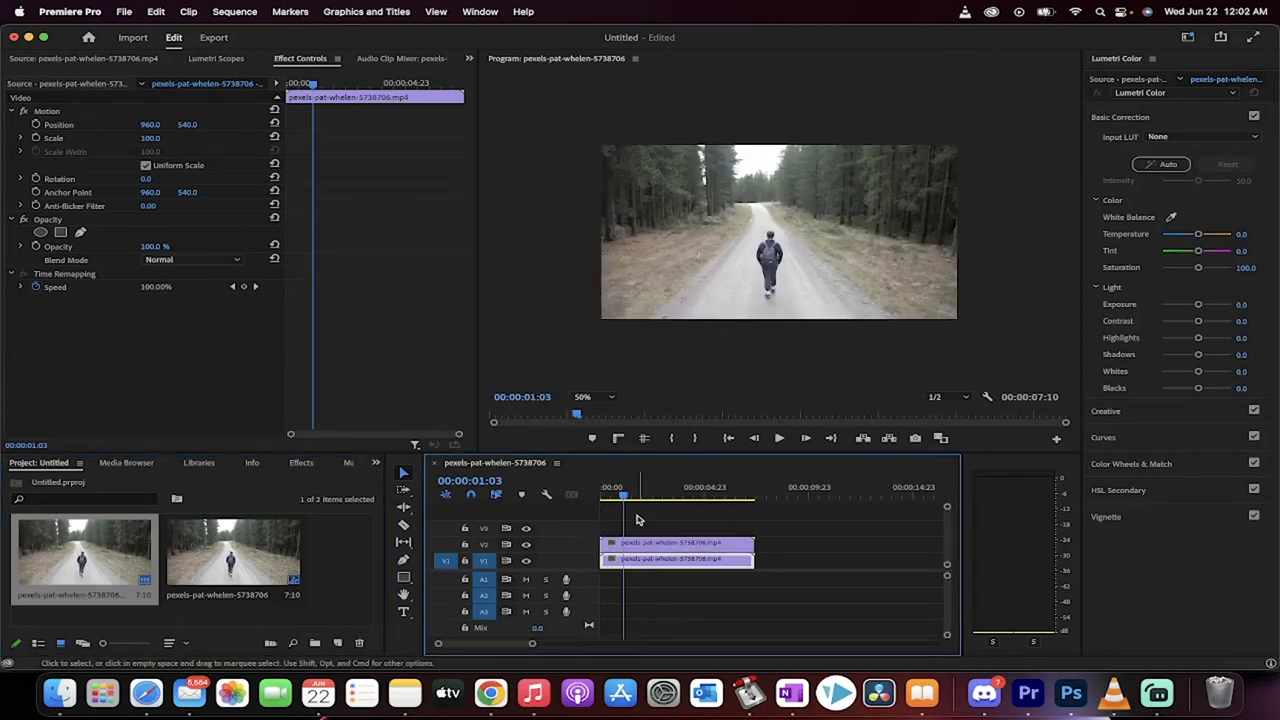
- Duplicate the V1 walking clip onto track V2 directly above the original
{"action": "left_click", "coordinate": [628, 490]}
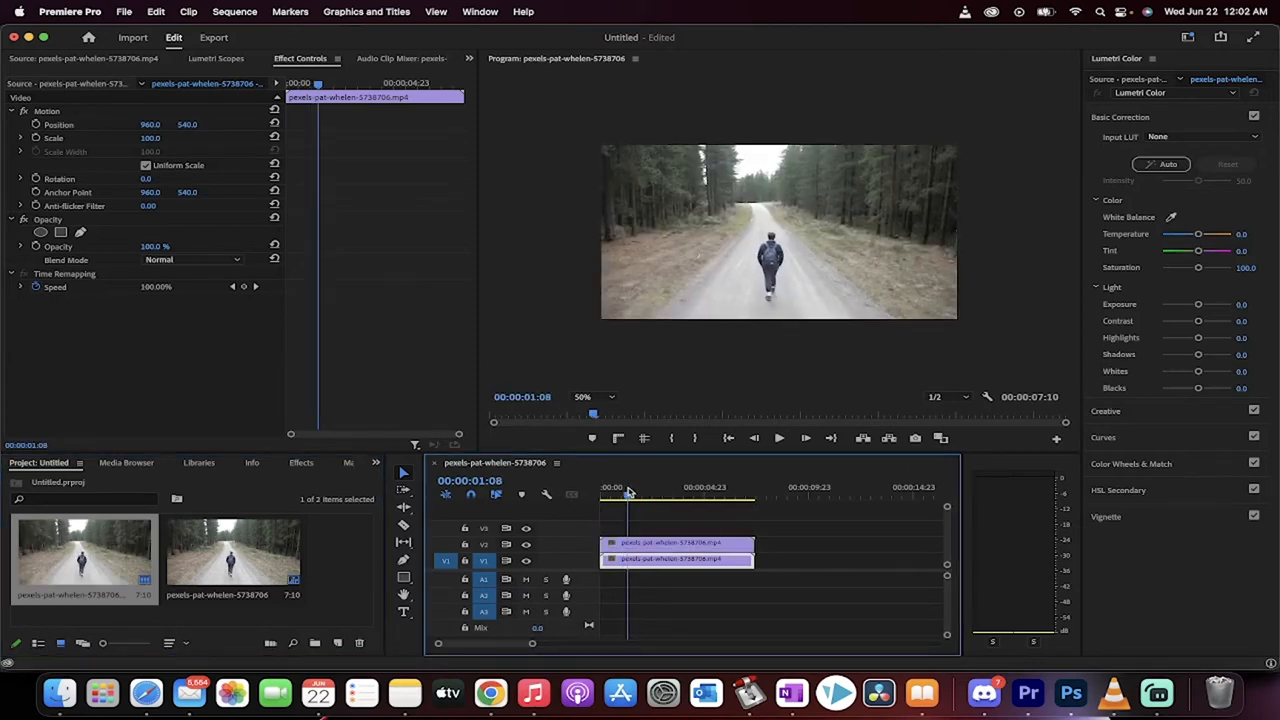
- Rotate the V2 copy 180° so its preview appears upside down
{"action": "left_click", "coordinate": [680, 542]}
{"action": "type", "text": "180"}
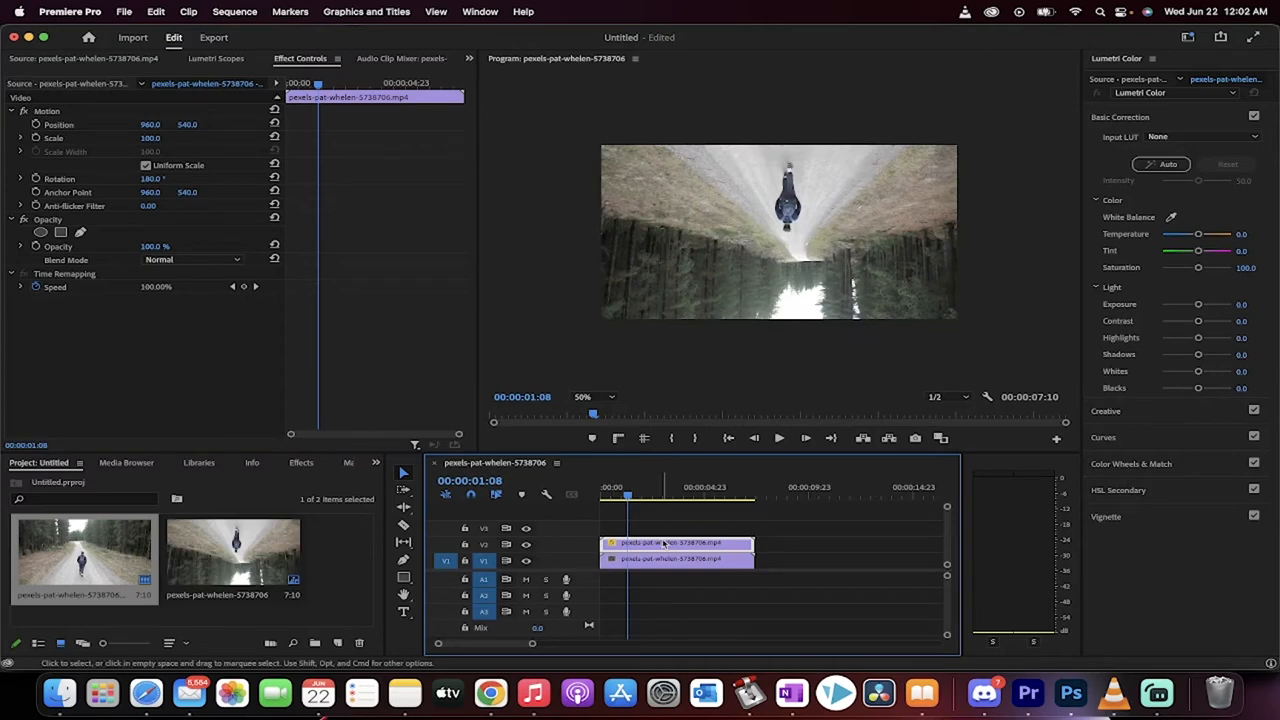
{"action": "mouse_move", "coordinate": [328, 300]}
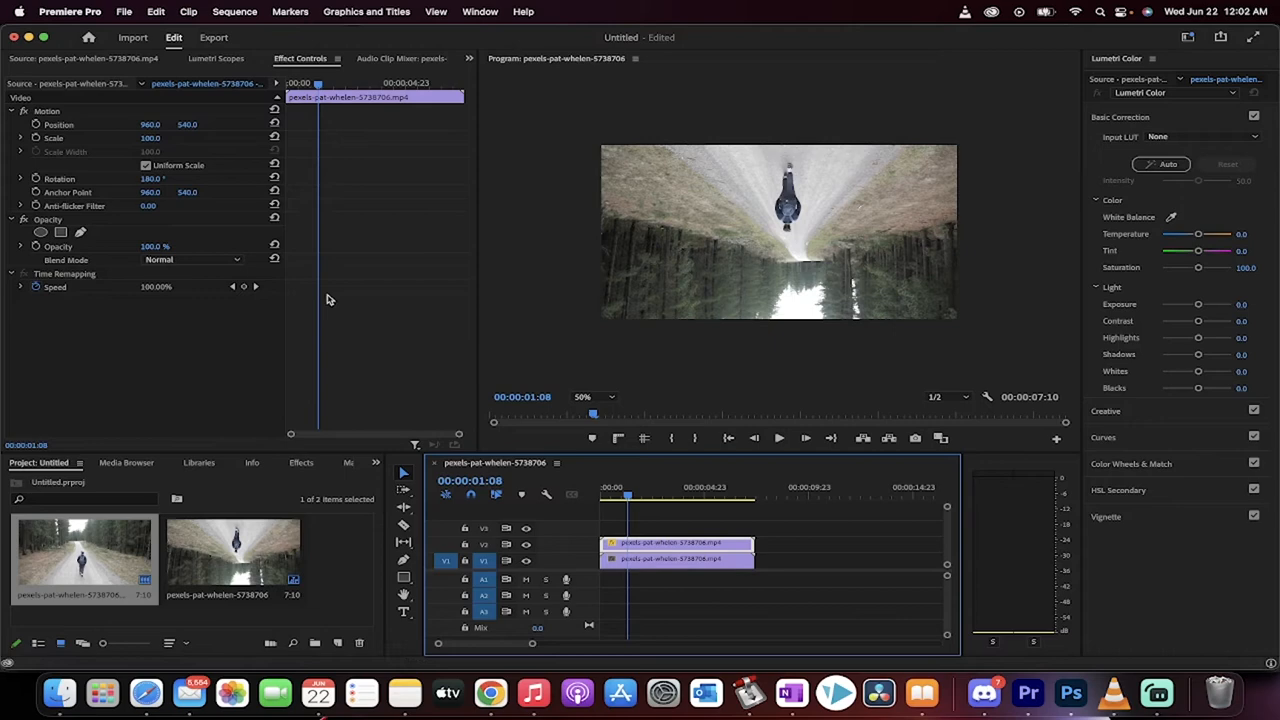
{"action": "mouse_move", "coordinate": [248, 96]}
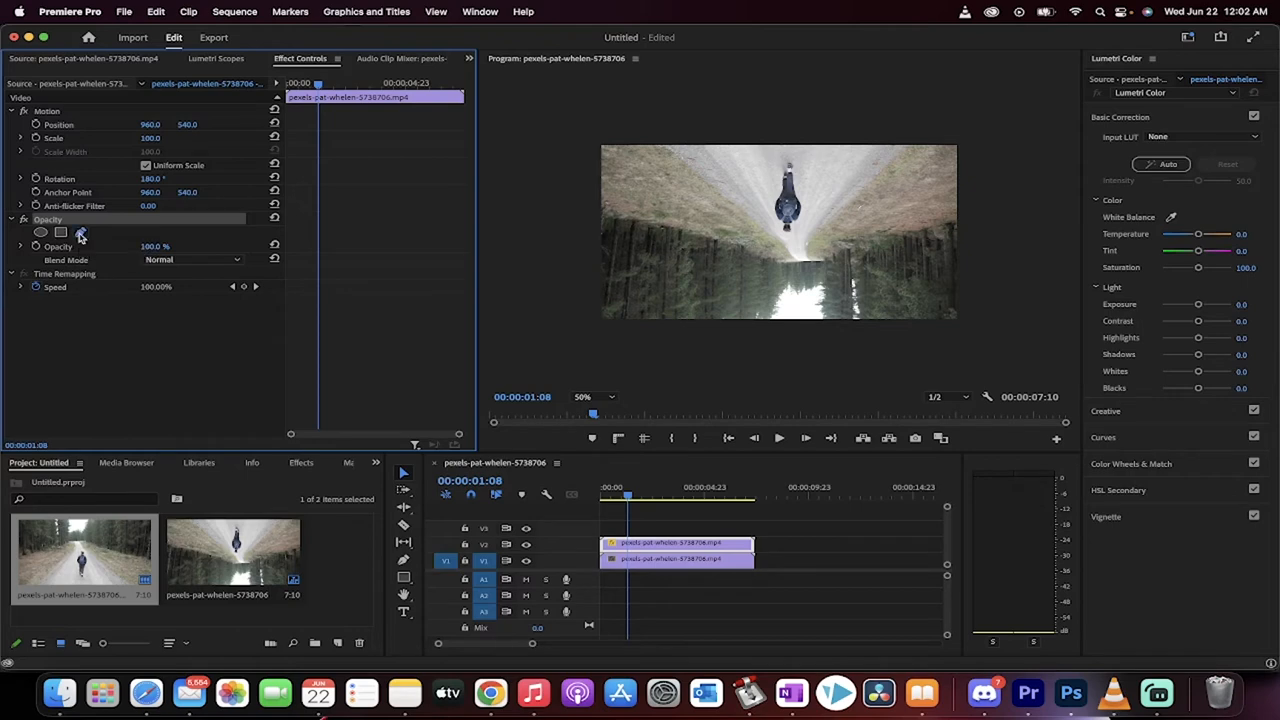
- Add a 4-point polygon Opacity mask on the rotated copy covering the upper frame area
{"action": "left_click", "coordinate": [80, 232]}
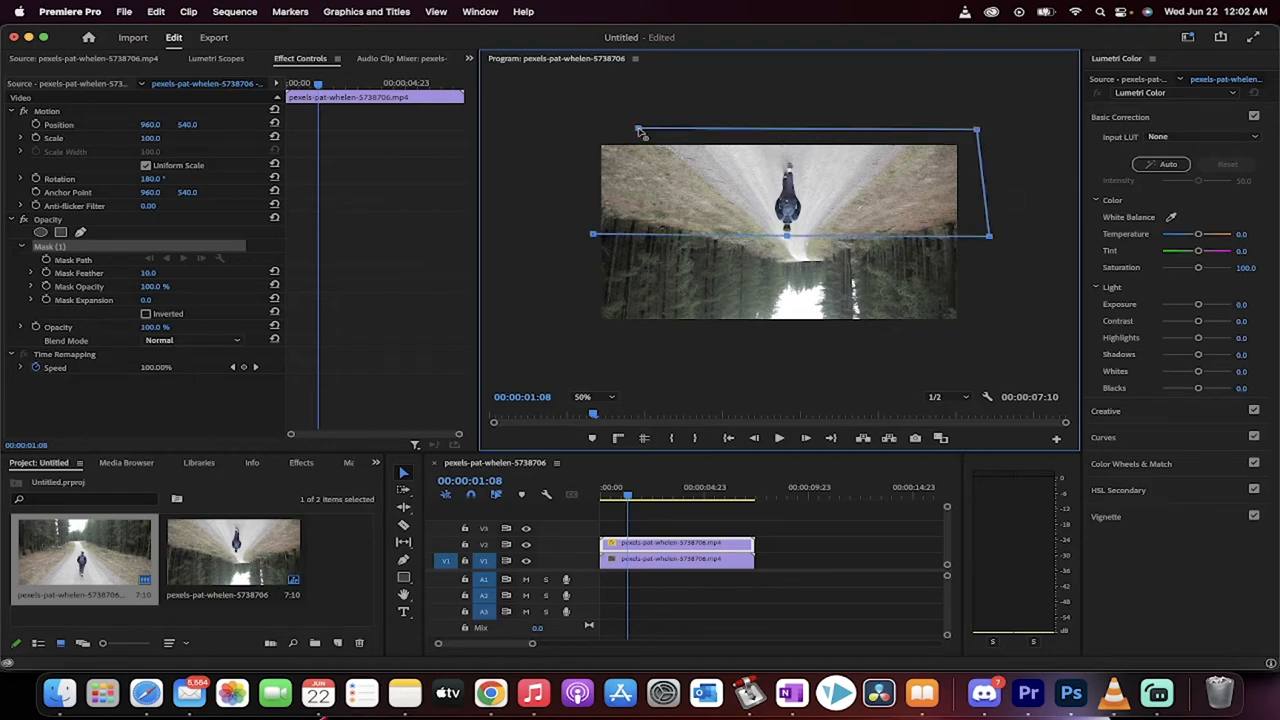
{"action": "left_click_drag", "start_coordinate": [596, 236], "coordinate": [564, 220]}
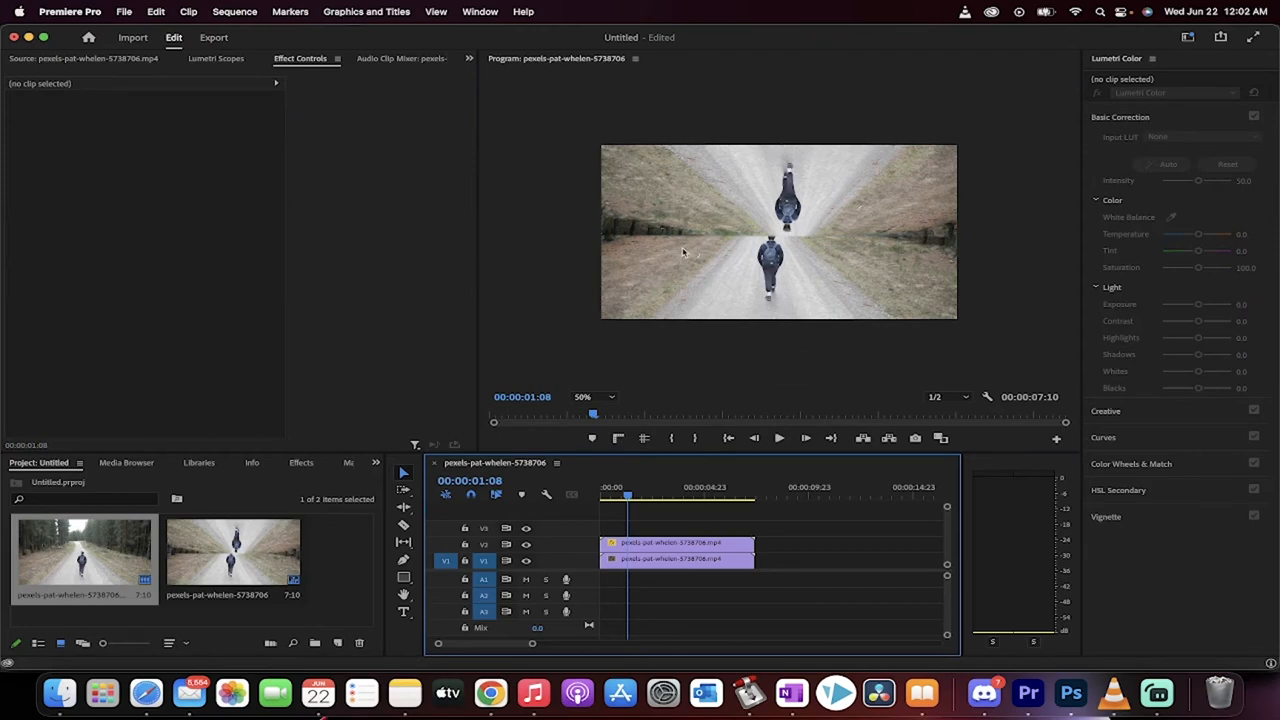
{"action": "mouse_move", "coordinate": [916, 248]}
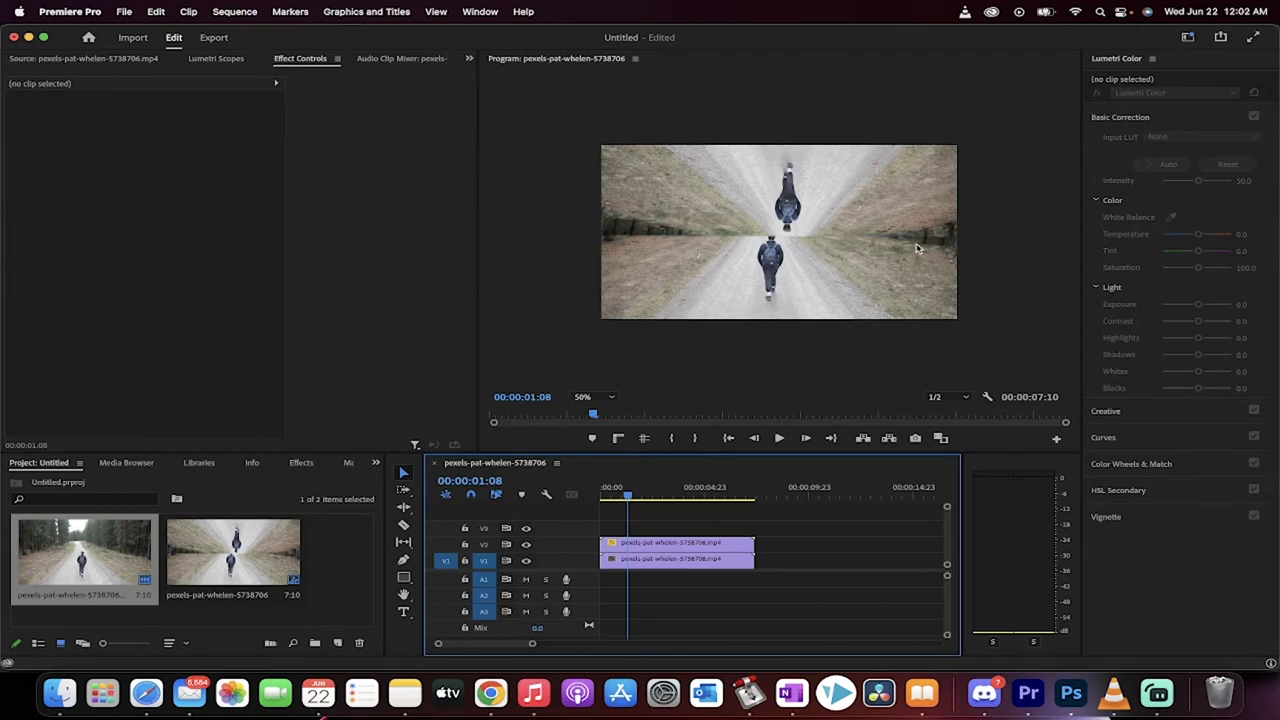
{"action": "mouse_move", "coordinate": [744, 244]}
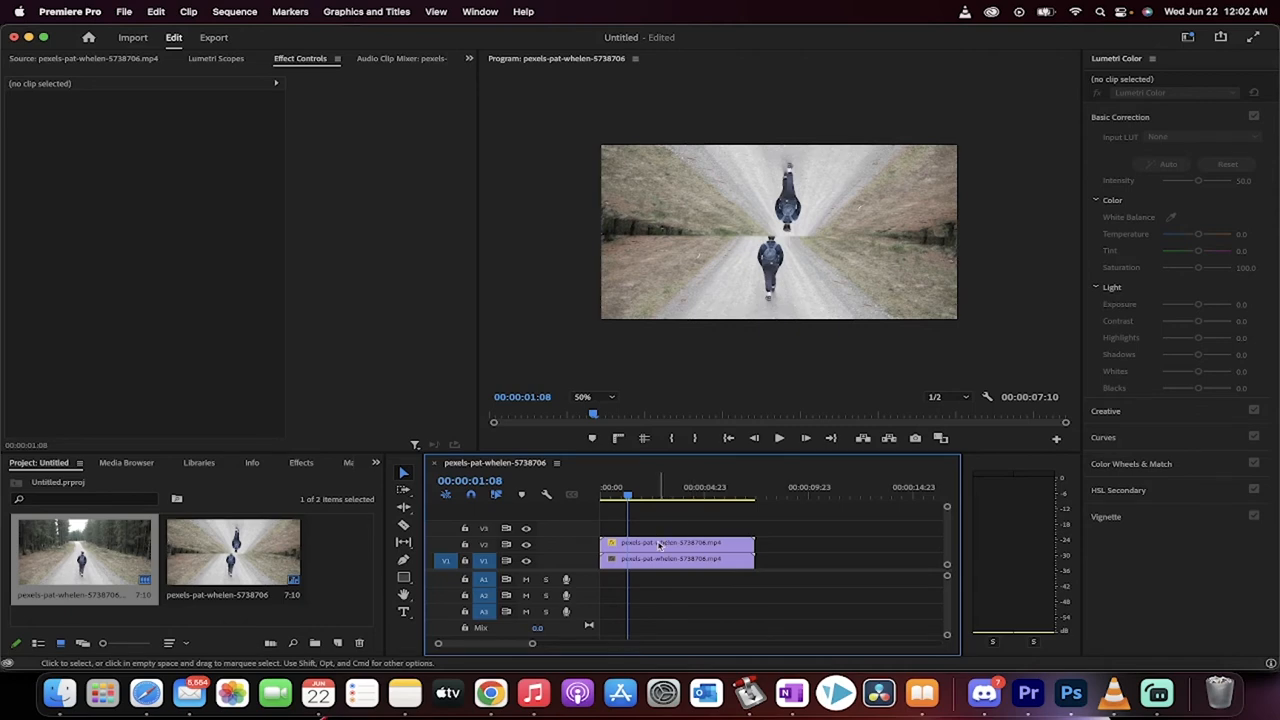
- Widen Mask (1) on the V2 copy and raise its feather for a softer seam
{"action": "left_click", "coordinate": [678, 544]}
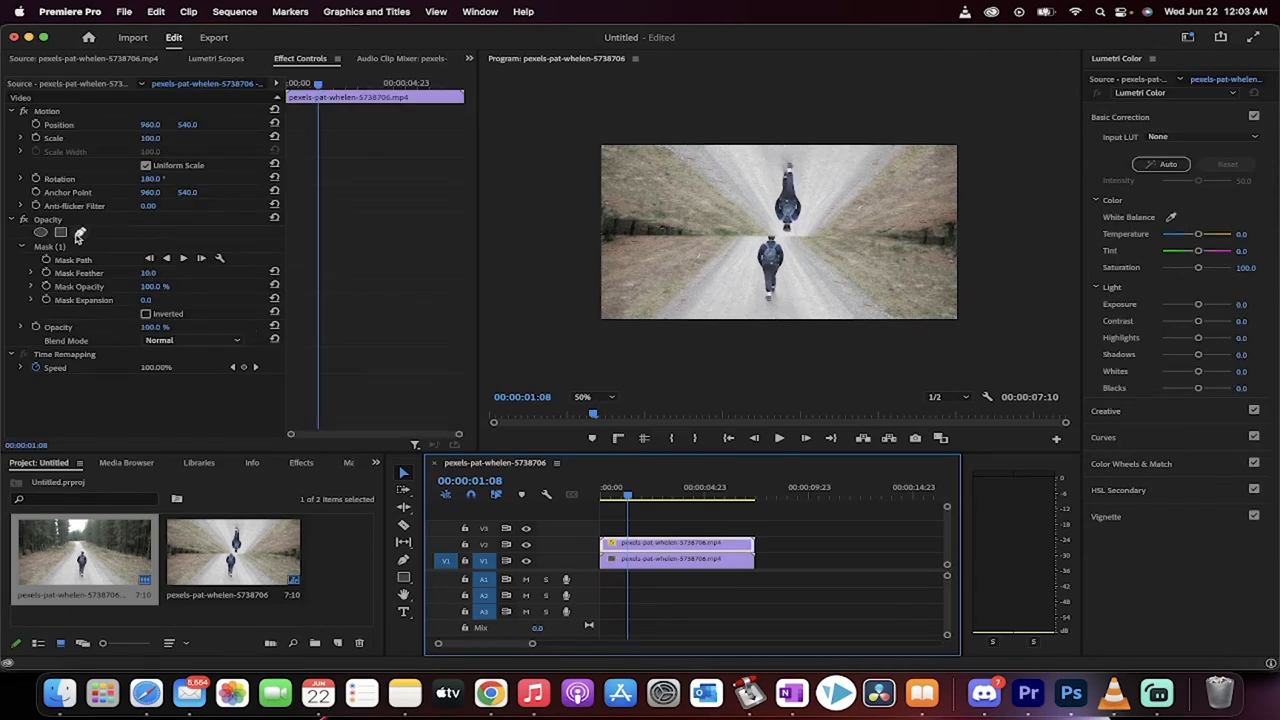
{"action": "left_click", "coordinate": [50, 246]}
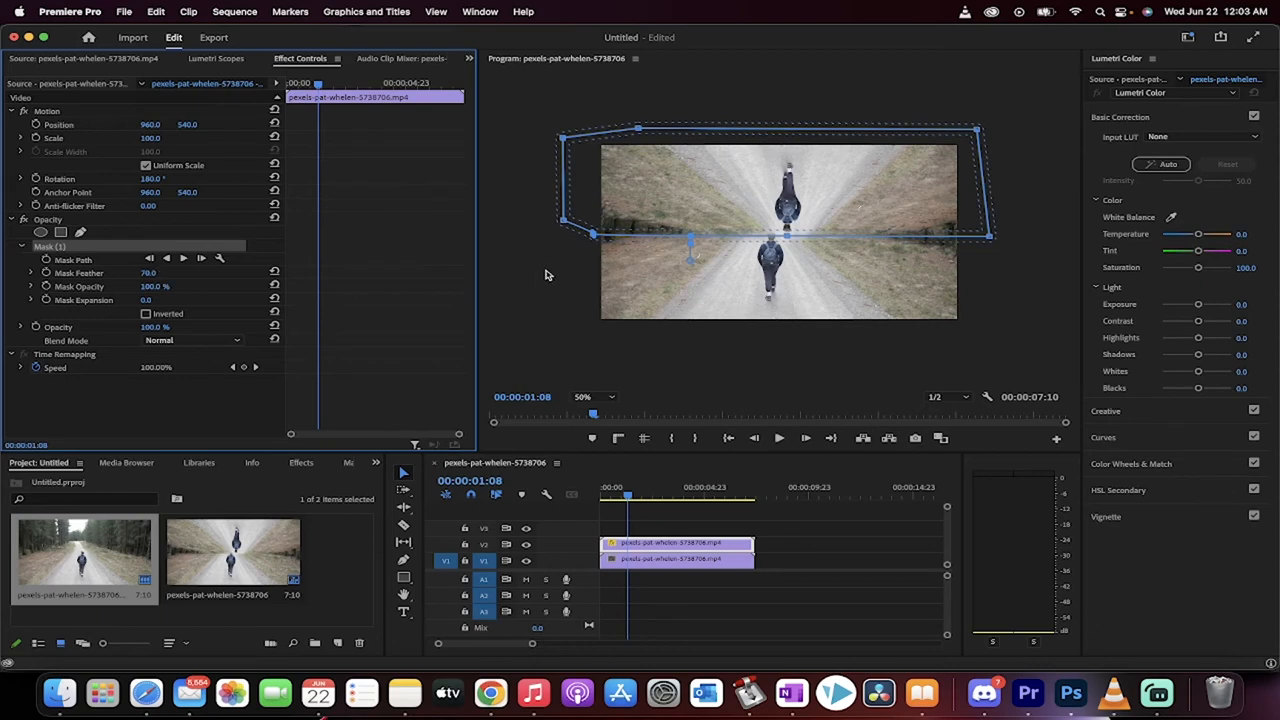
{"action": "mouse_move", "coordinate": [738, 390]}
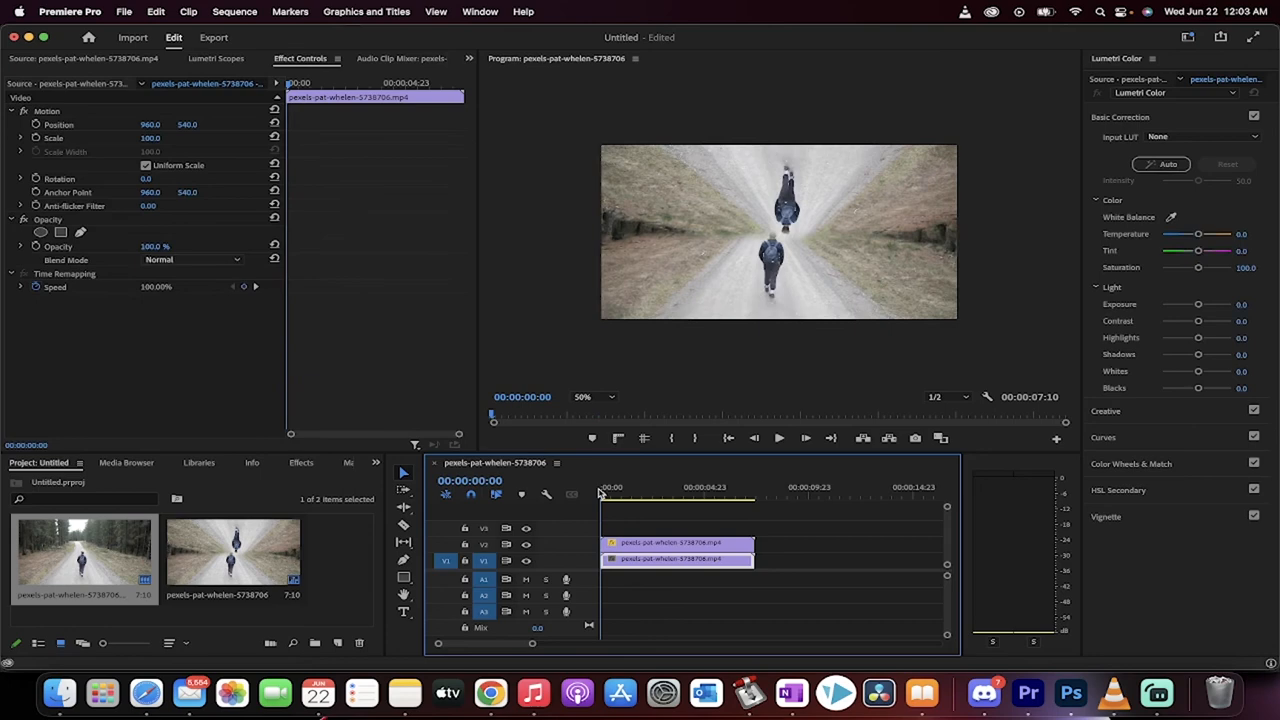
- Move the upside-down copy upward so its walker sits near the top edge
{"action": "left_click", "coordinate": [778, 438]}
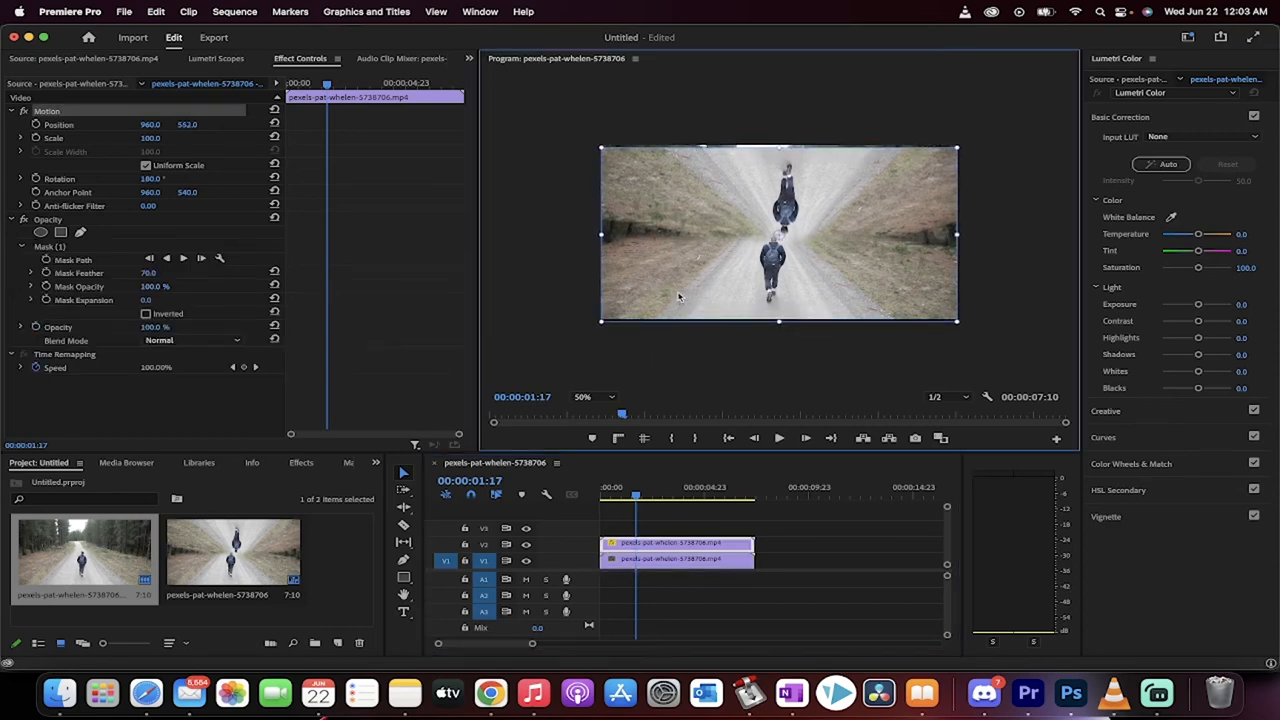
{"action": "left_click_drag", "start_coordinate": [778, 290], "coordinate": [778, 216]}
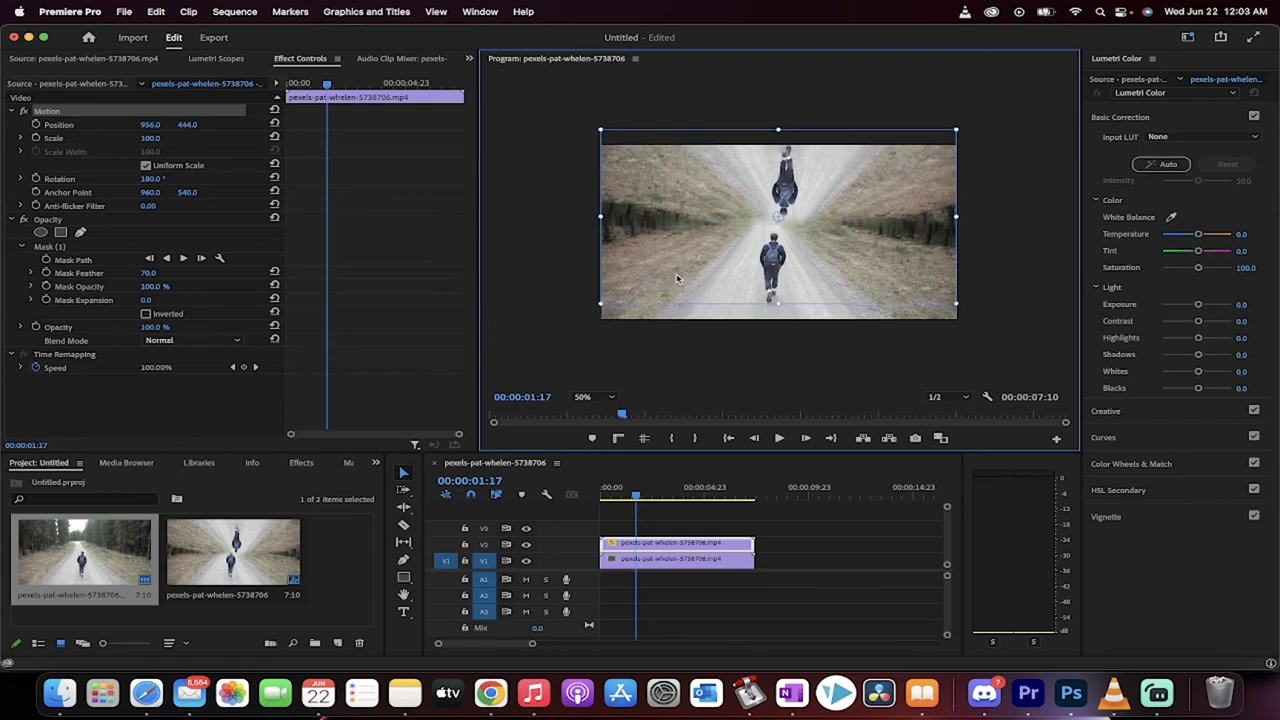